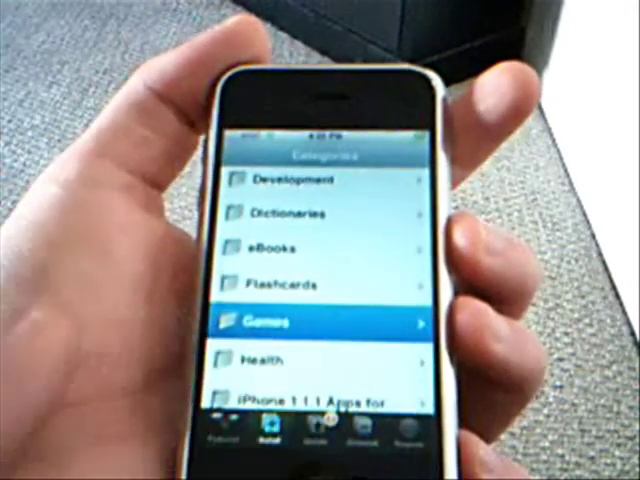
# Show the Games category's package list (15, 4Balls, Aquarium, Backgammon, BallFight)
pyautogui.click(280, 322)
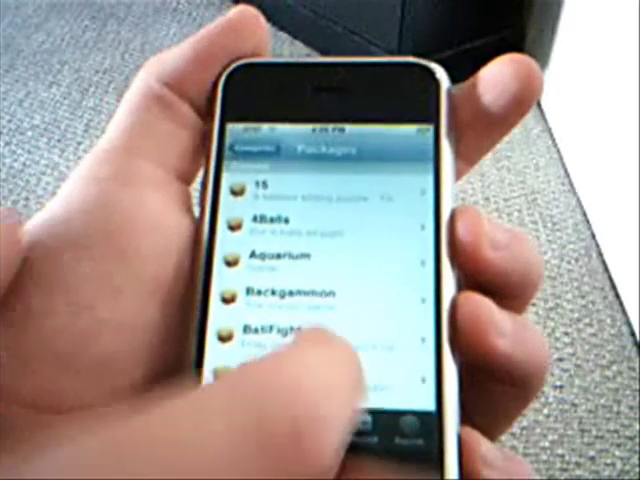